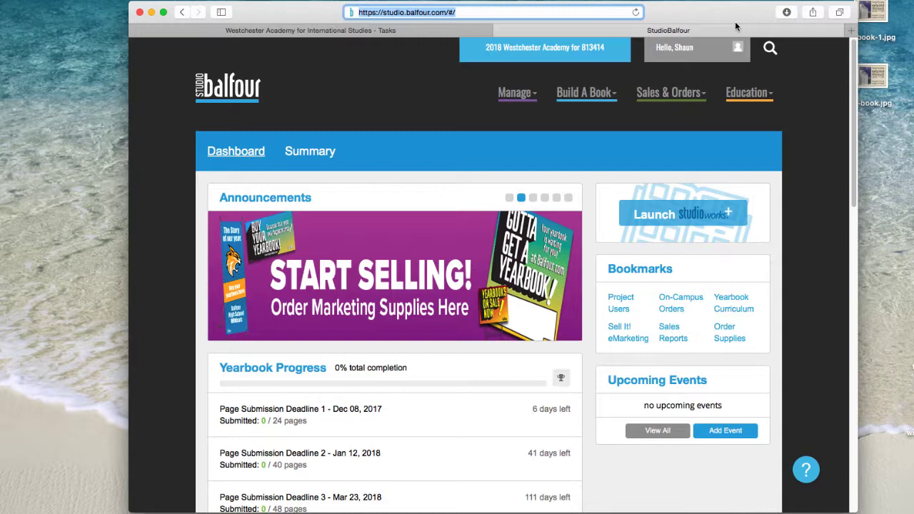
Step: Reload the StudioBalfour dashboard and launch StudioWorks, downloading the JNLP launcher
click(492, 11)
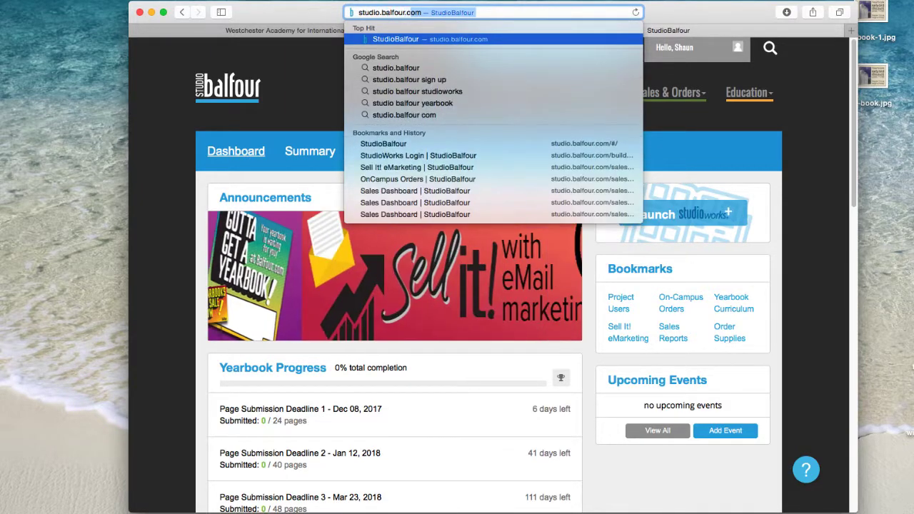
key(Return)
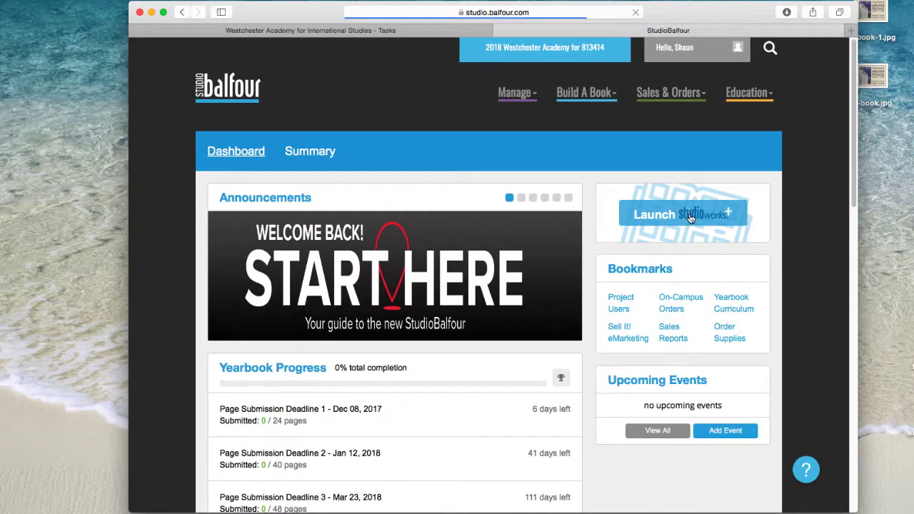
click(683, 214)
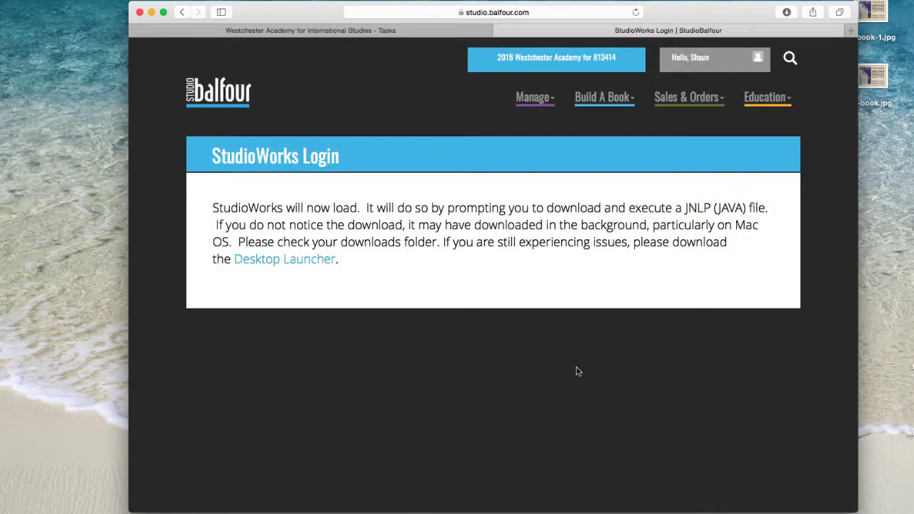
mouse_move(617, 508)
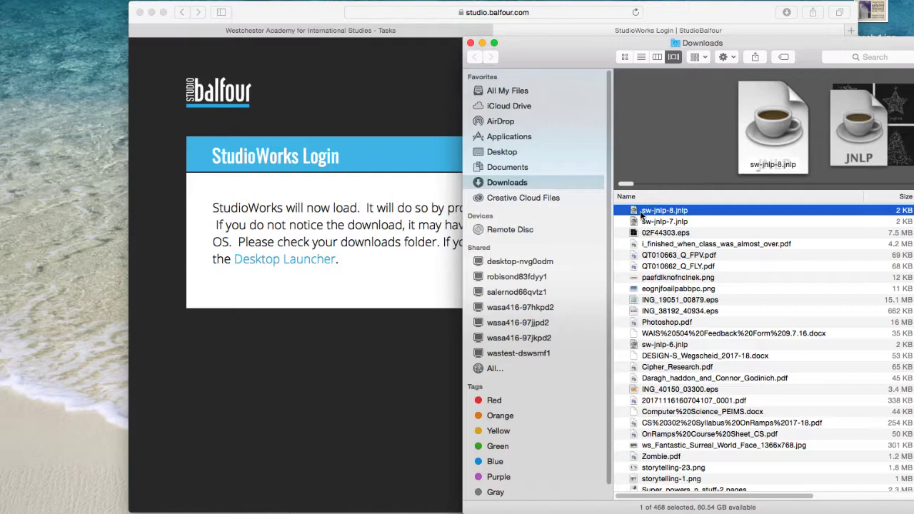
Step: Open sw-jnlp-8.jnlp from Downloads so StudioWorks+ logs in to the dashboard
right_click(664, 210)
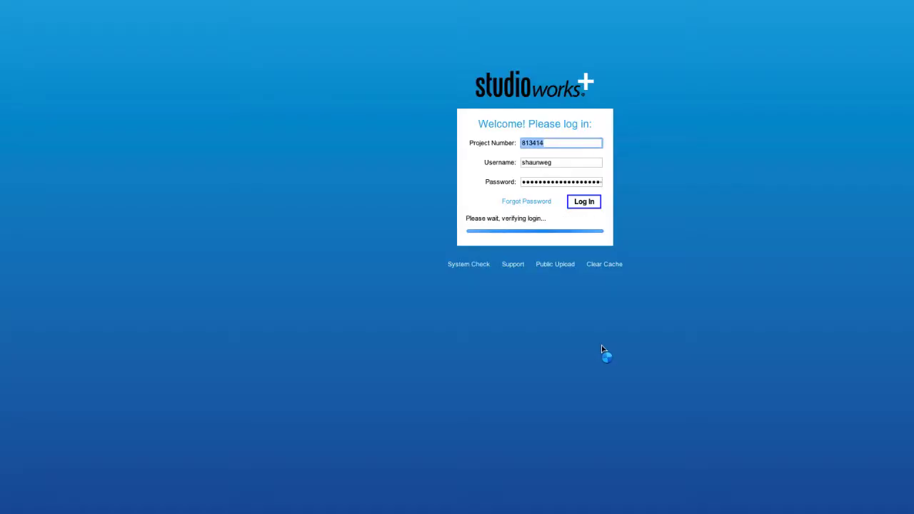
click(583, 201)
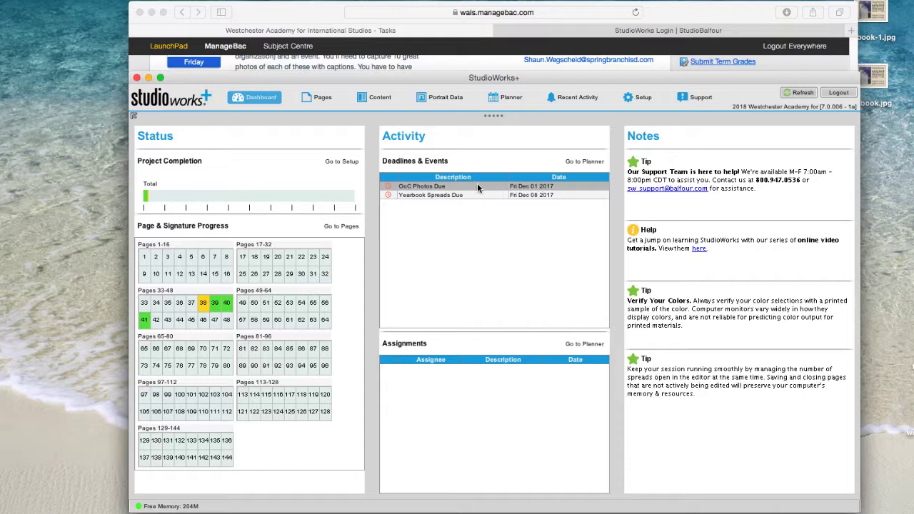
mouse_move(483, 194)
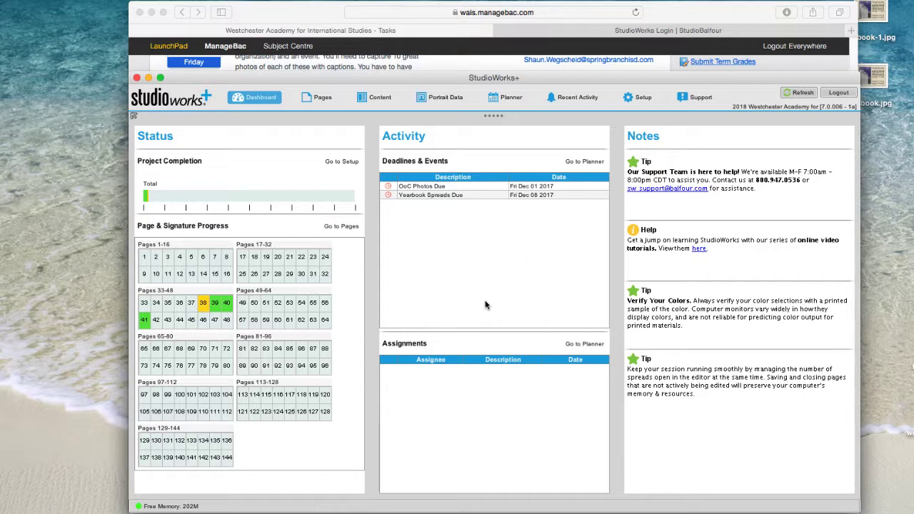
mouse_move(453, 380)
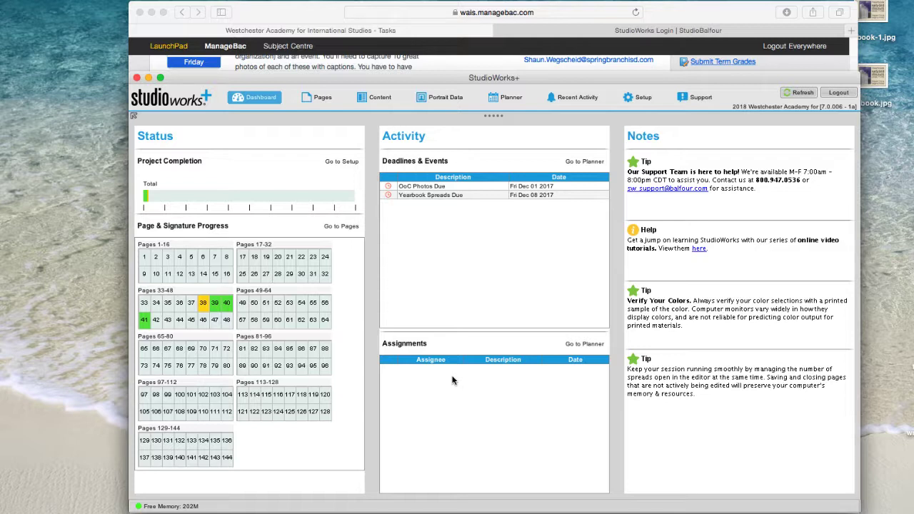
mouse_move(506, 280)
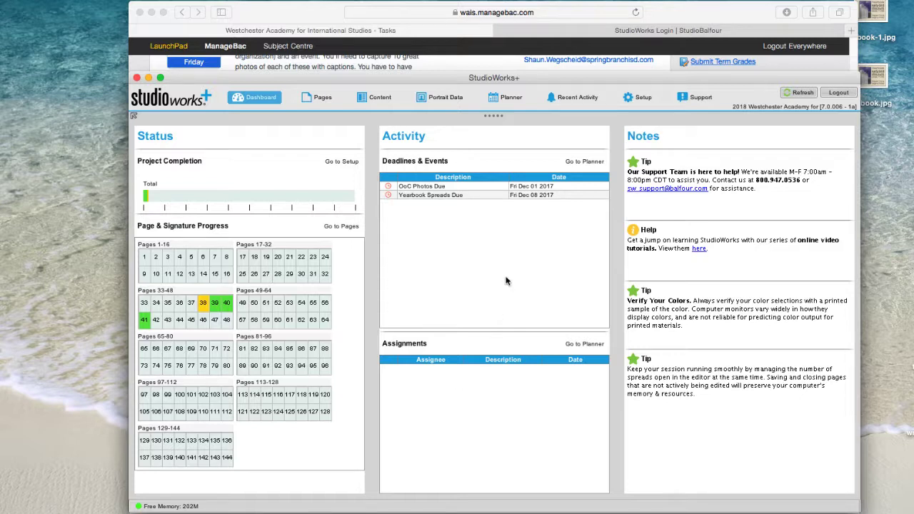
mouse_move(430, 194)
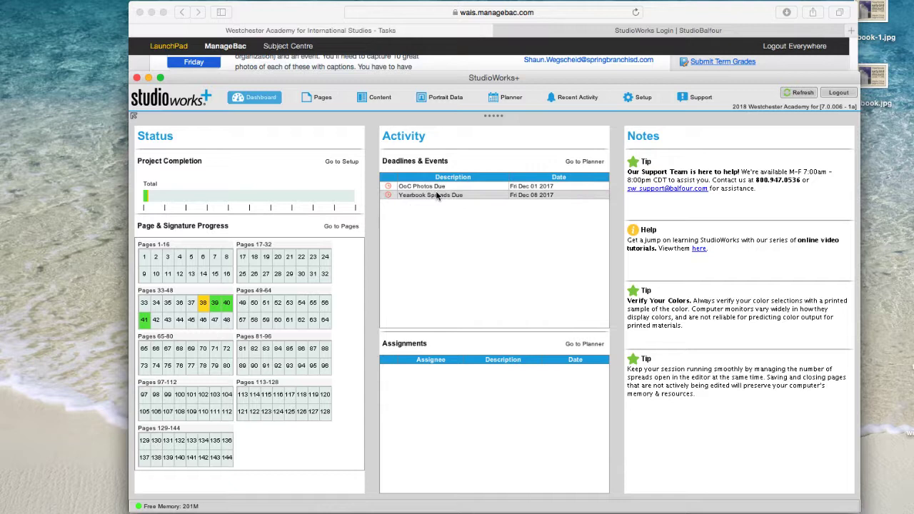
mouse_move(464, 284)
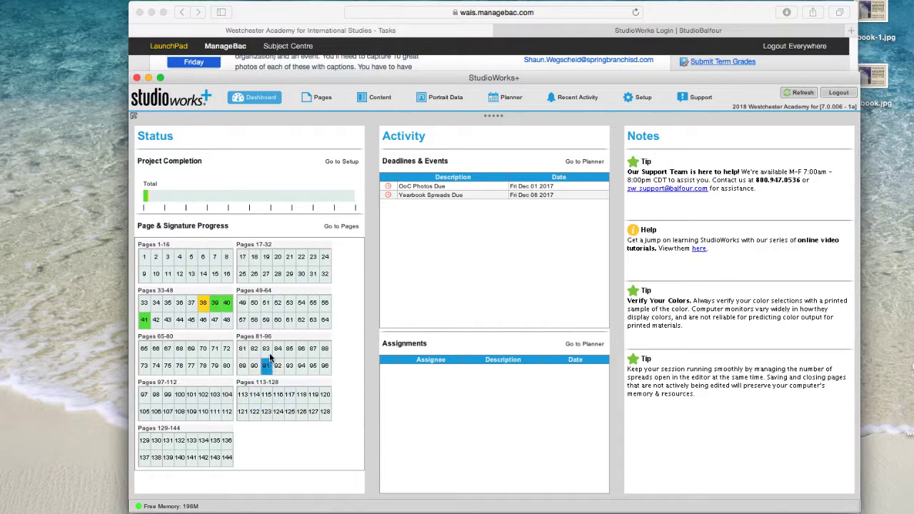
mouse_move(208, 274)
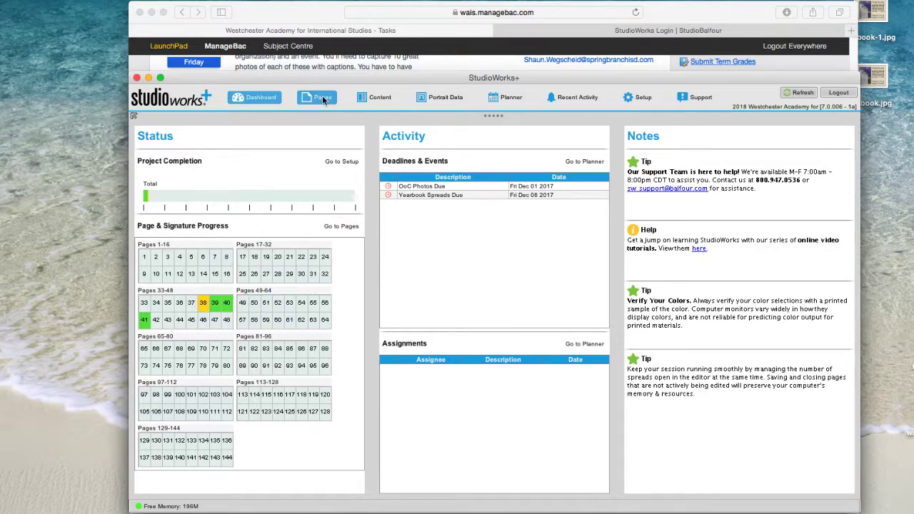
Step: Check the Pages list, then return to the StudioWorks+ project Dashboard
click(322, 97)
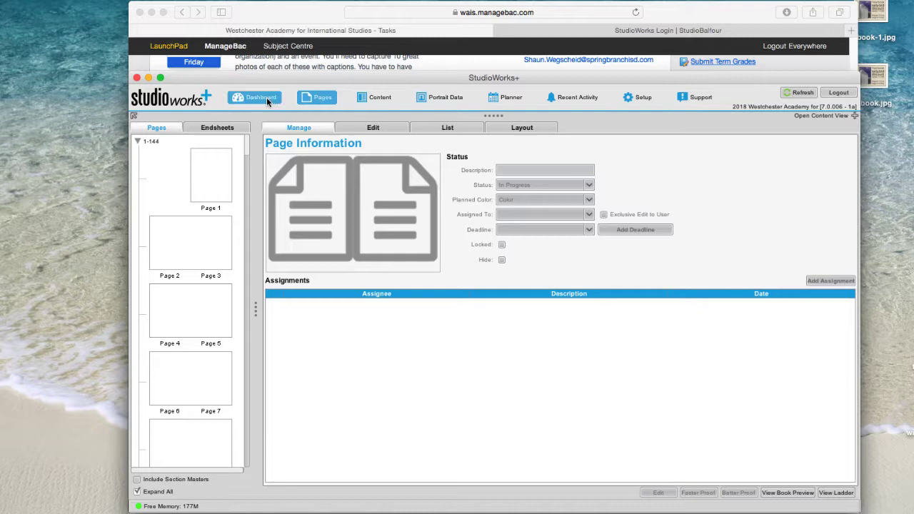
click(255, 97)
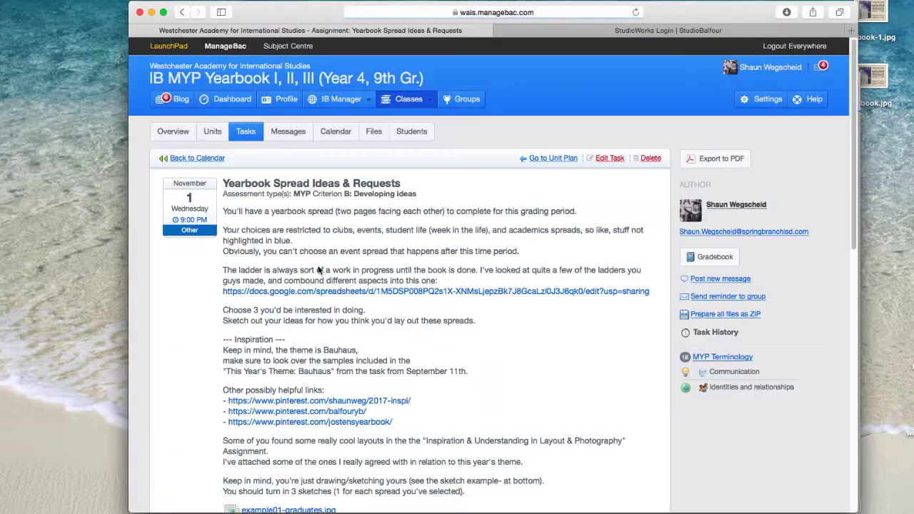
Step: Review the 'Yearbook Spread Ideas & Requests' assignment title in ManageBac
double_click(379, 183)
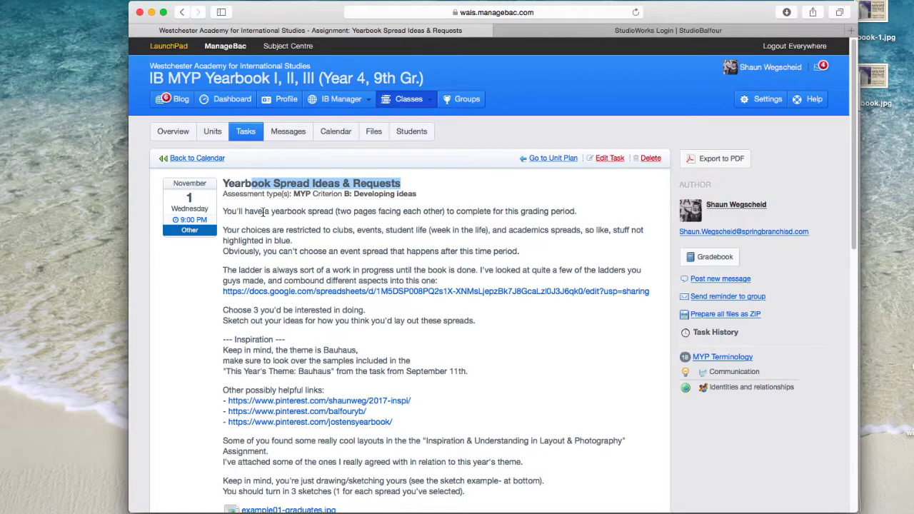
mouse_move(371, 300)
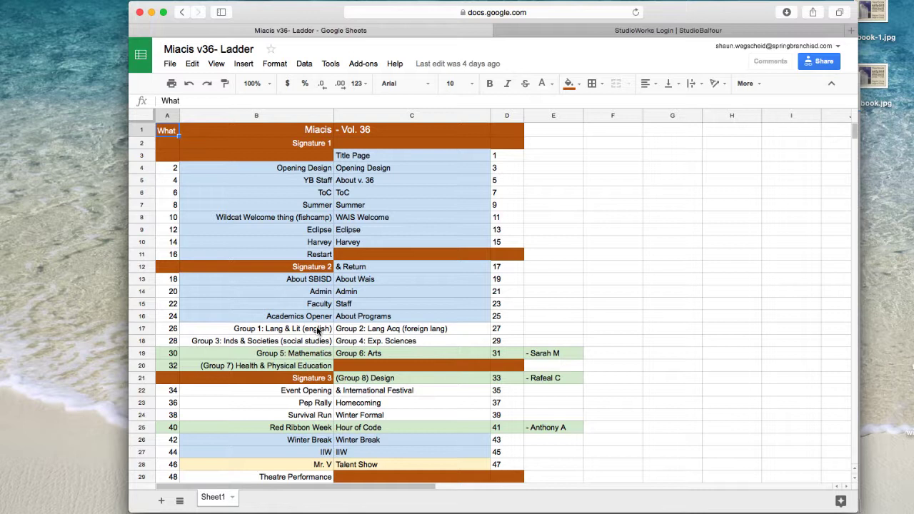
Step: Check ladder rows for Arts, Survival Run and Theatre Performance at page 48, then return to StudioWorks+
click(165, 327)
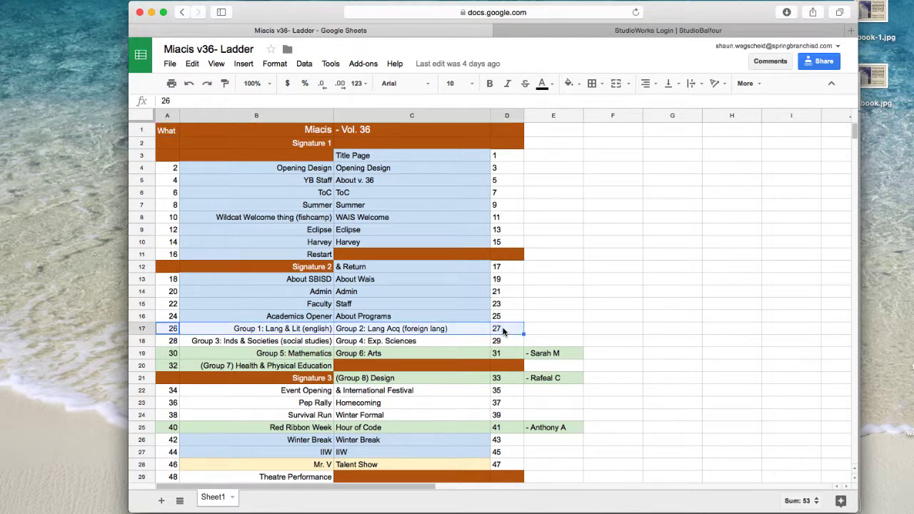
click(507, 353)
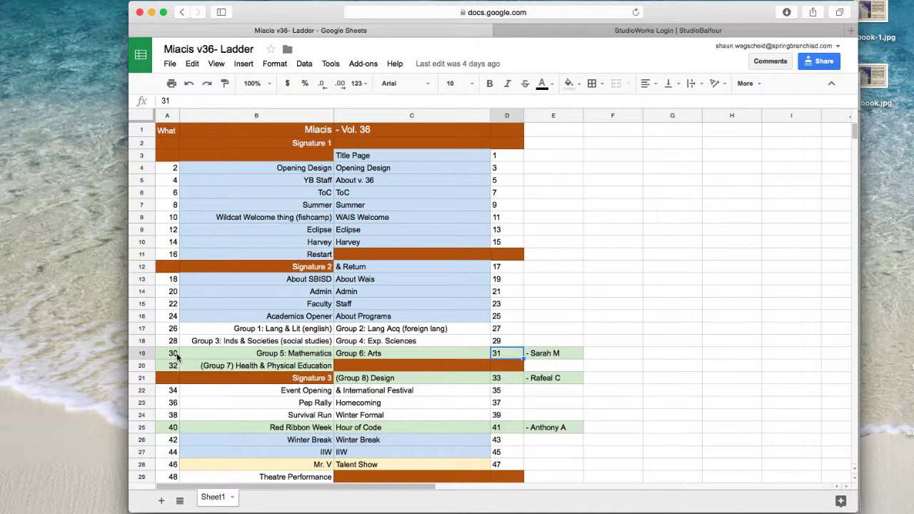
click(411, 377)
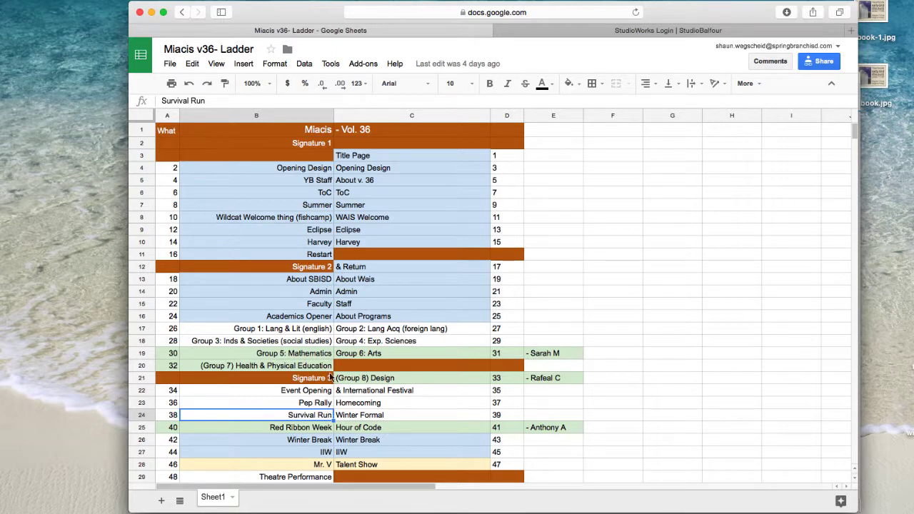
scroll(down, 3)
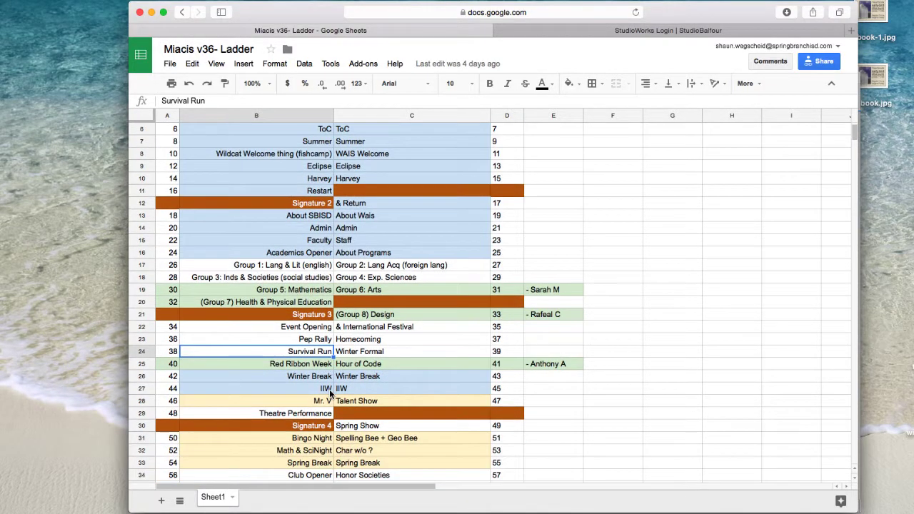
scroll(down, 3)
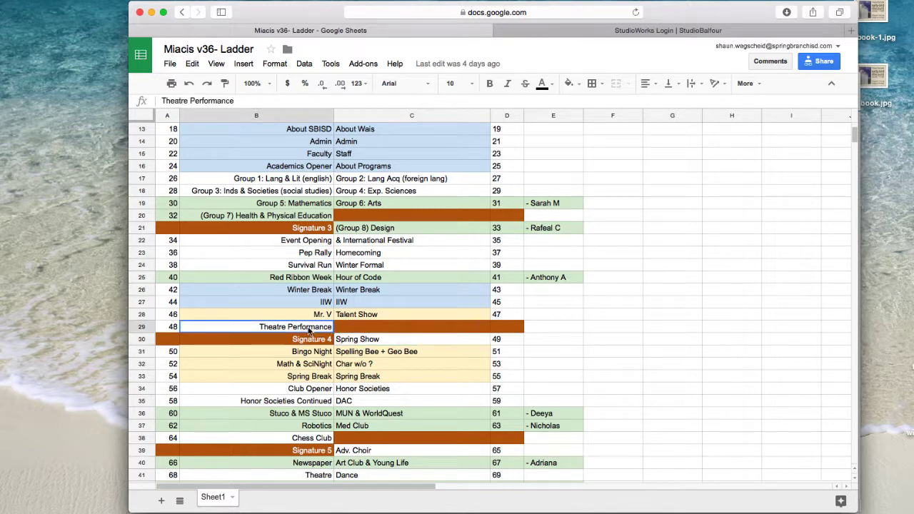
click(411, 339)
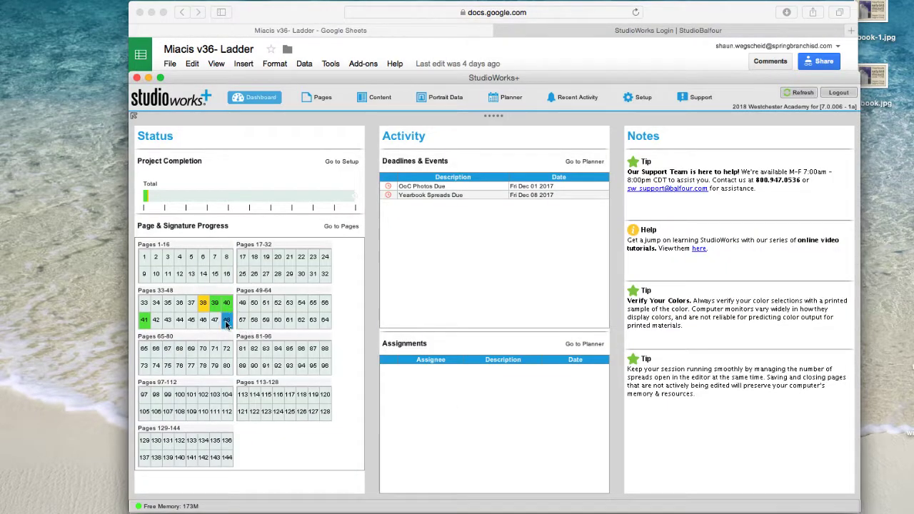
Step: Select the 48–49 spread from the page list and open it in the page editor
click(226, 303)
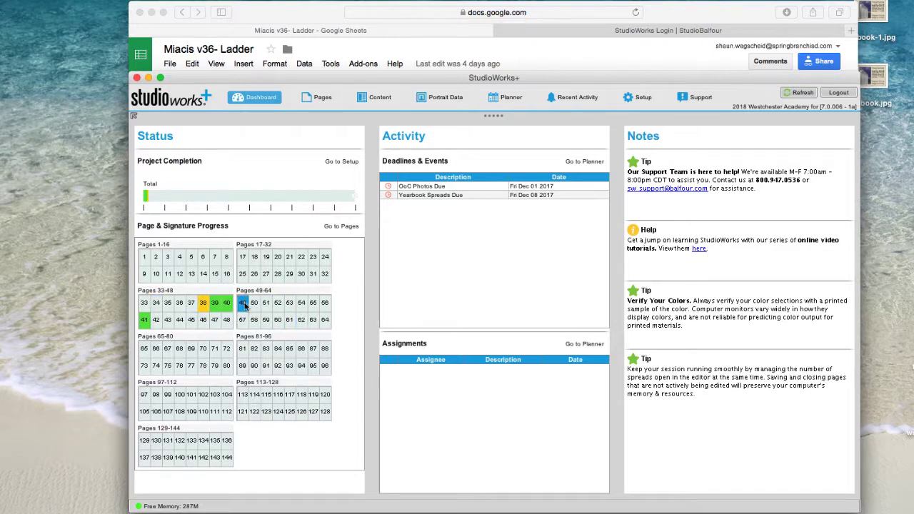
click(323, 97)
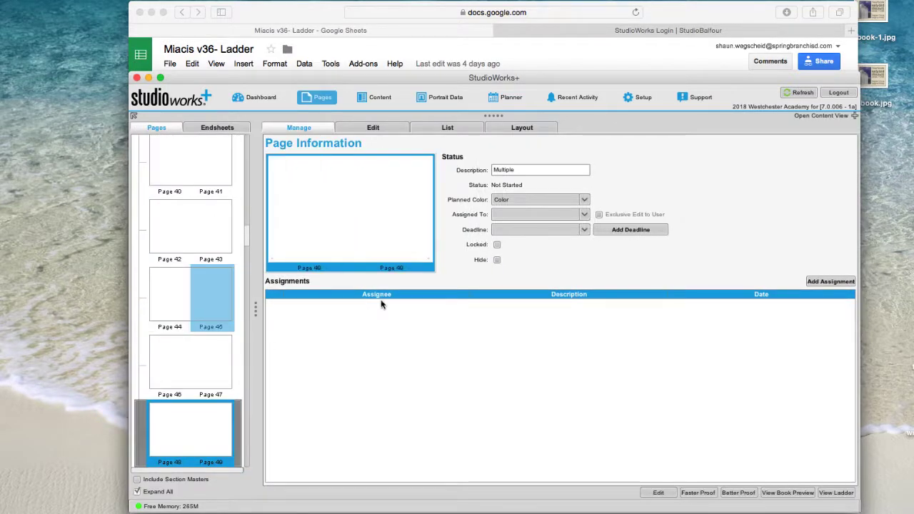
click(189, 428)
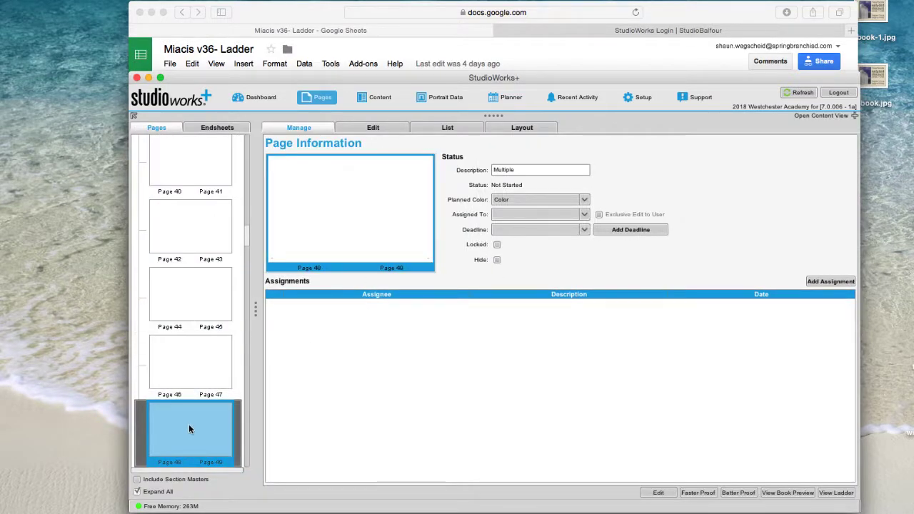
click(373, 127)
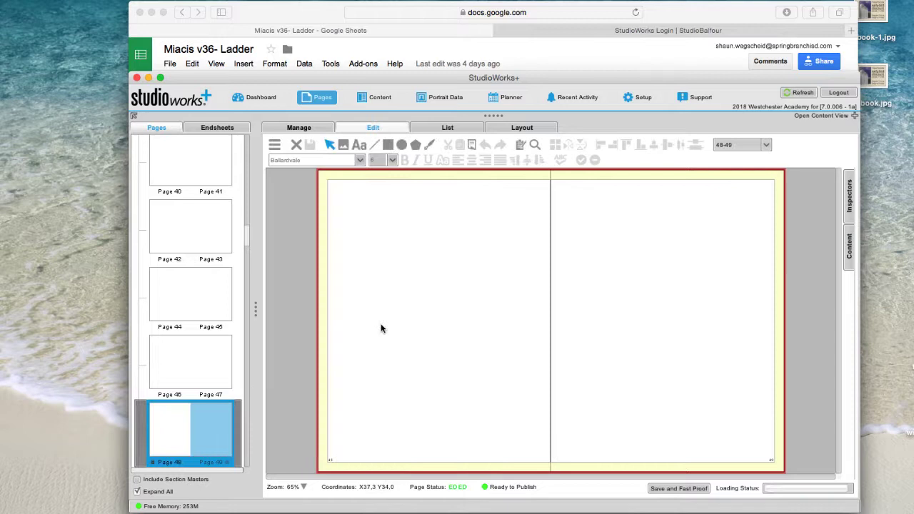